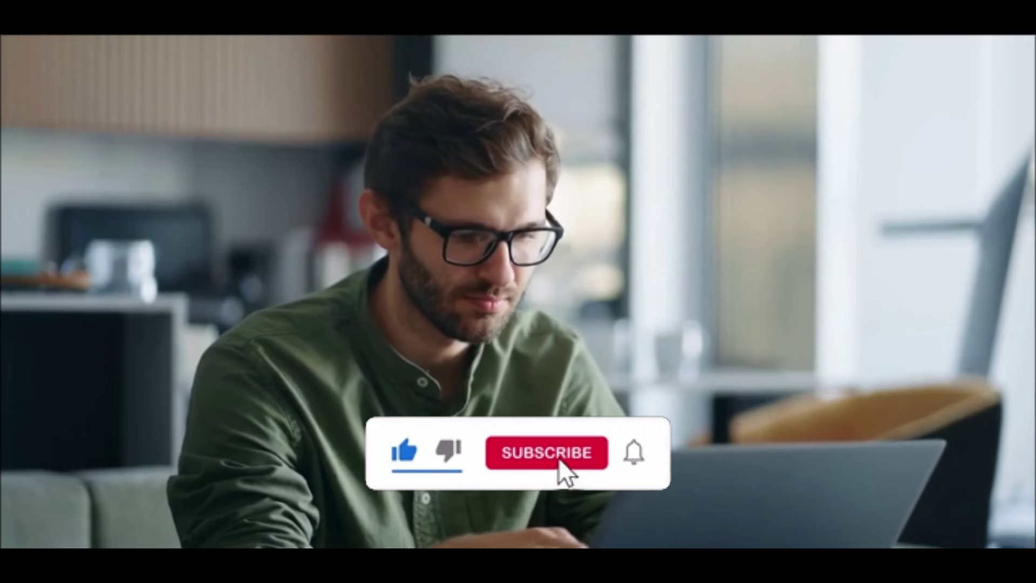
pyautogui.click(547, 468)
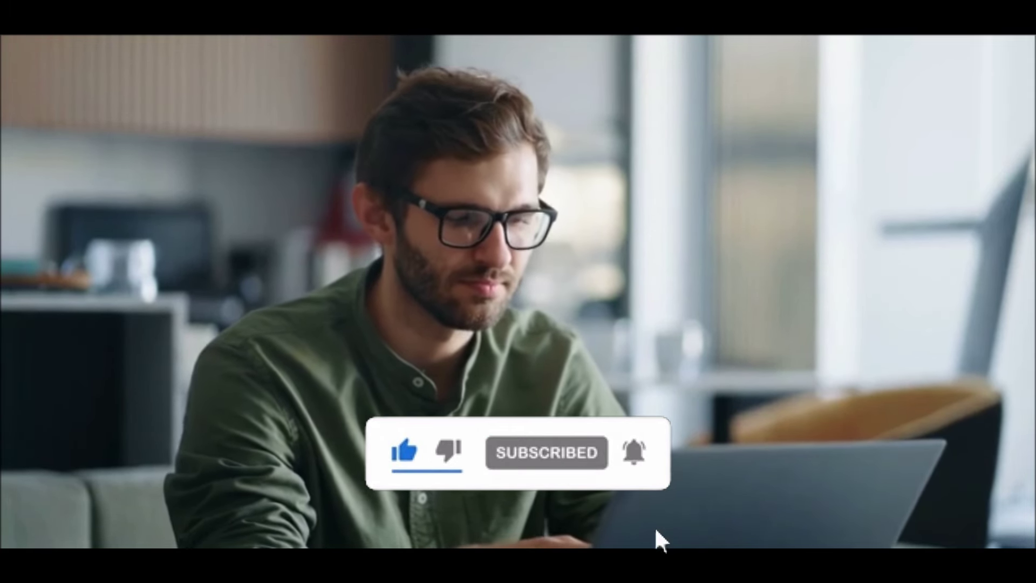